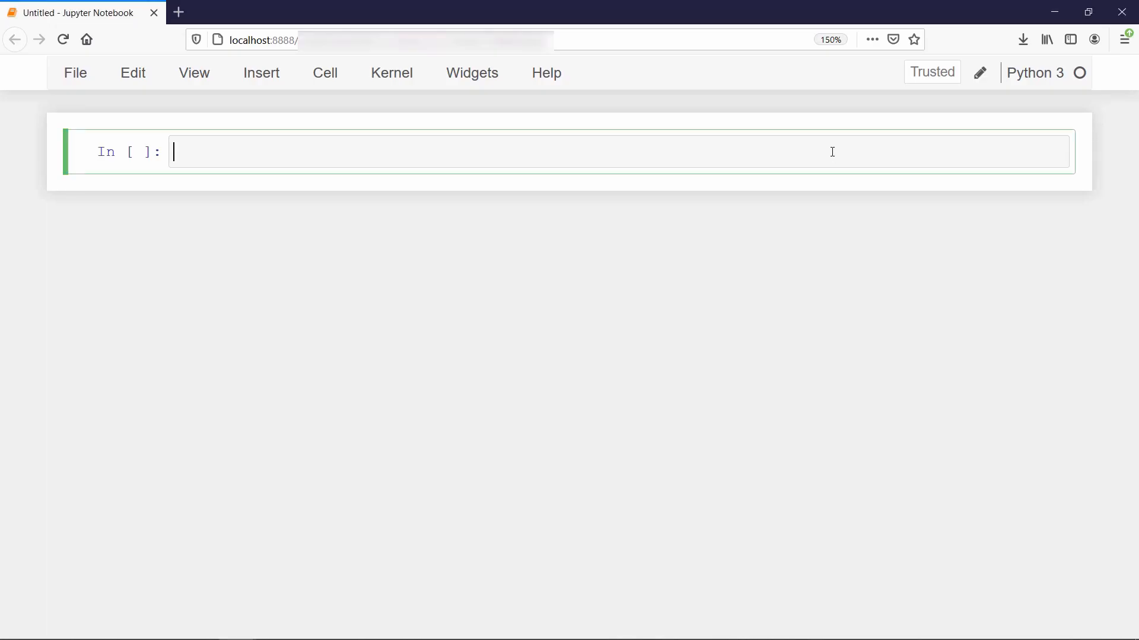
text(def linear()
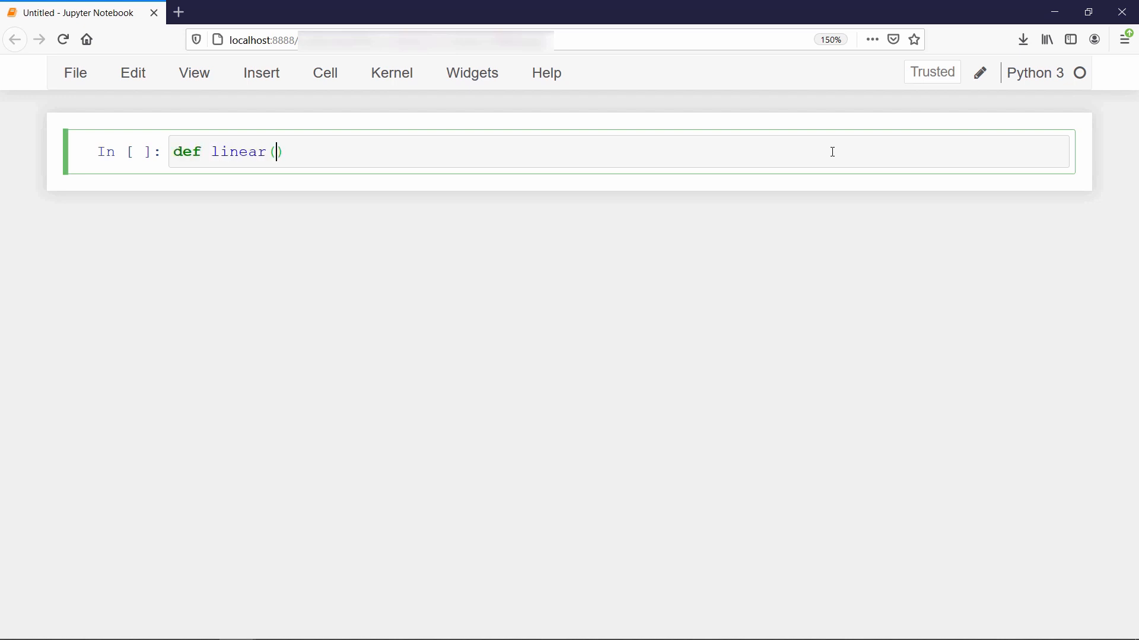
text(x):)
text(return 2*x + 3)
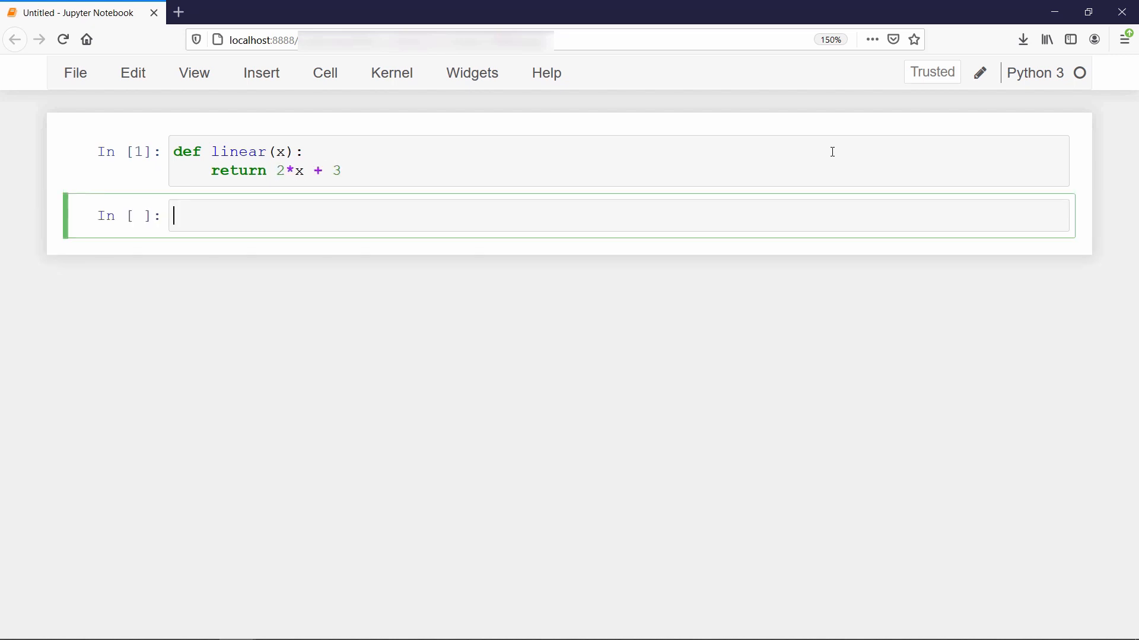
text(line)
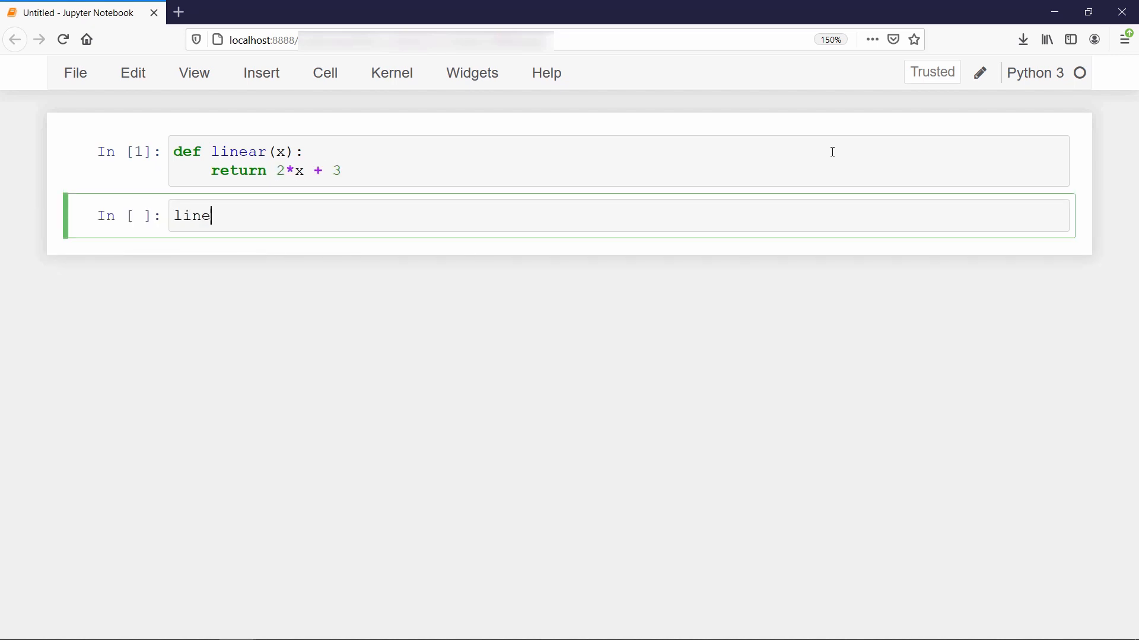
text(ar(1))
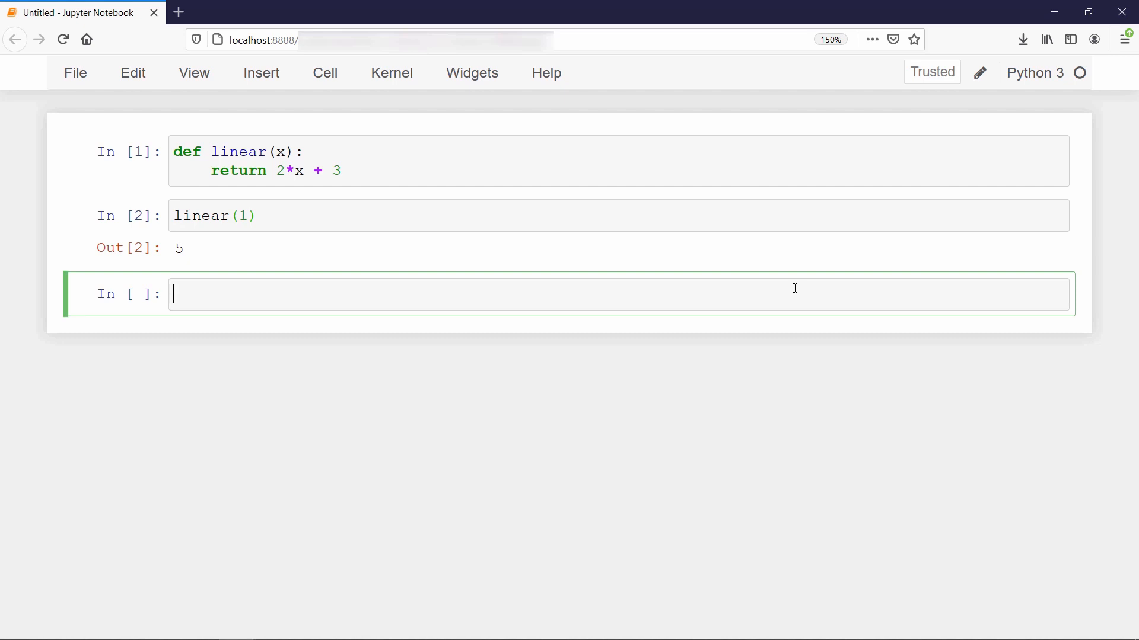
text(lambda)
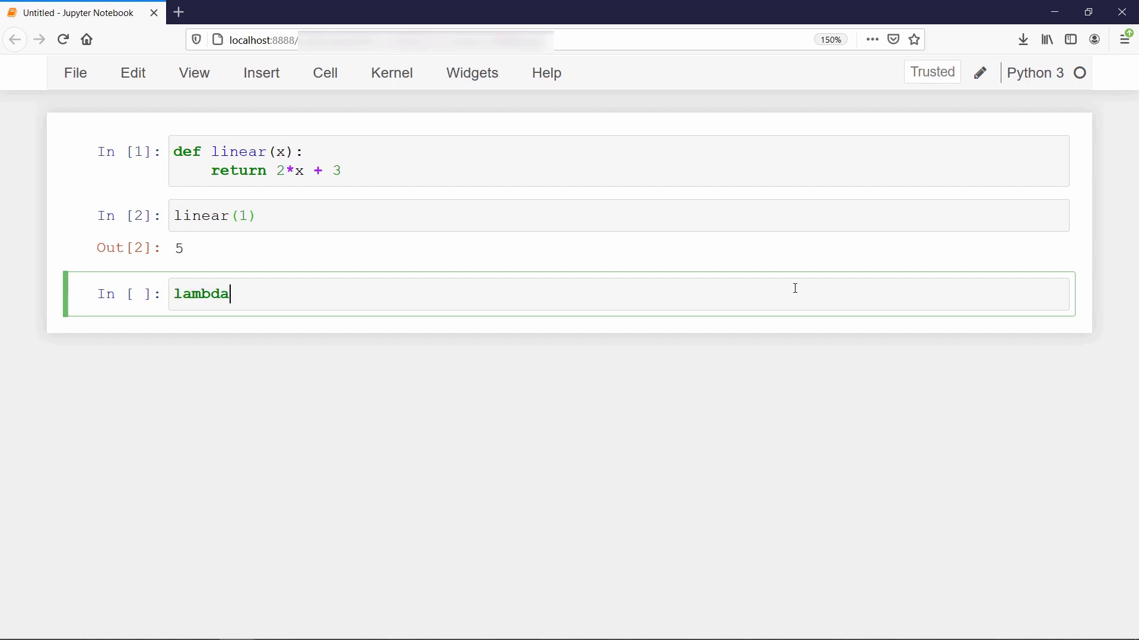
text(x)
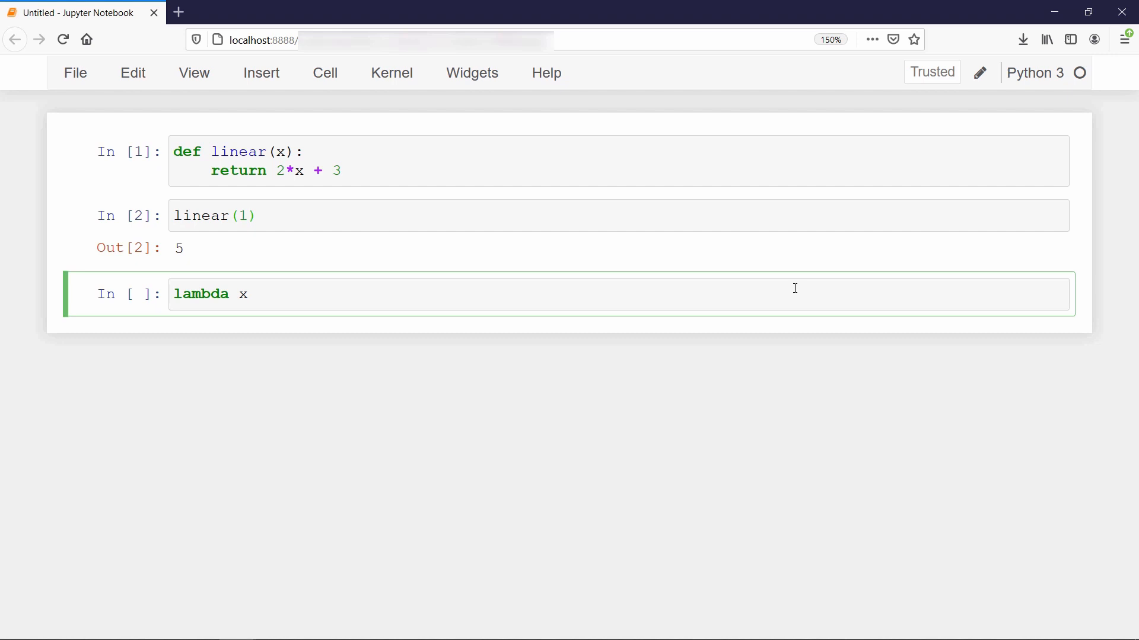
text(: 2)
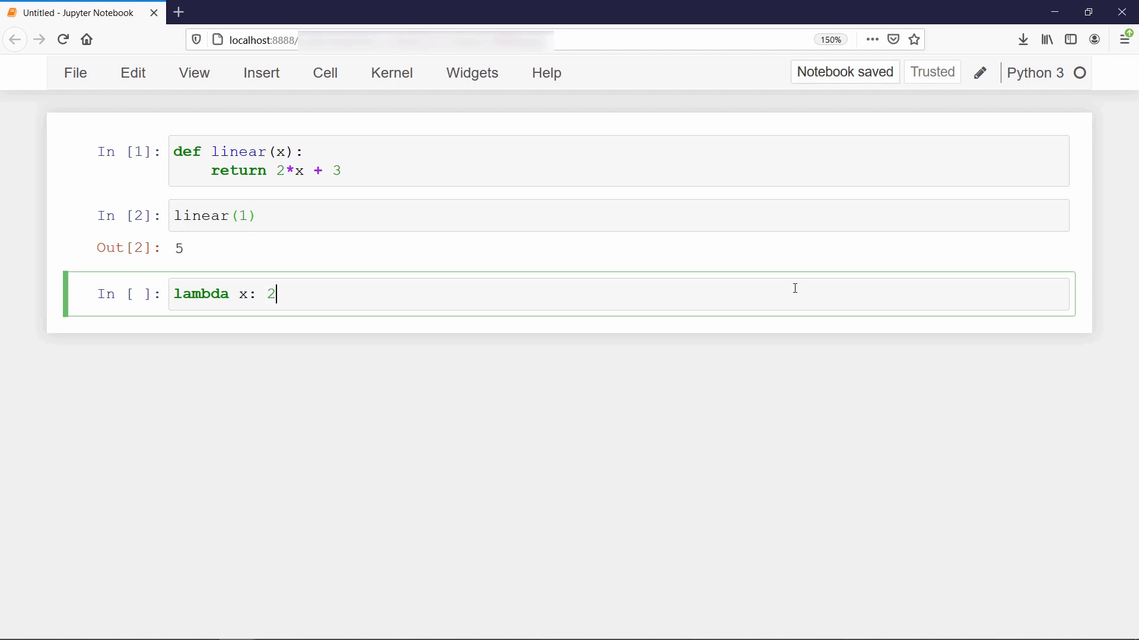
text(*x + 3)
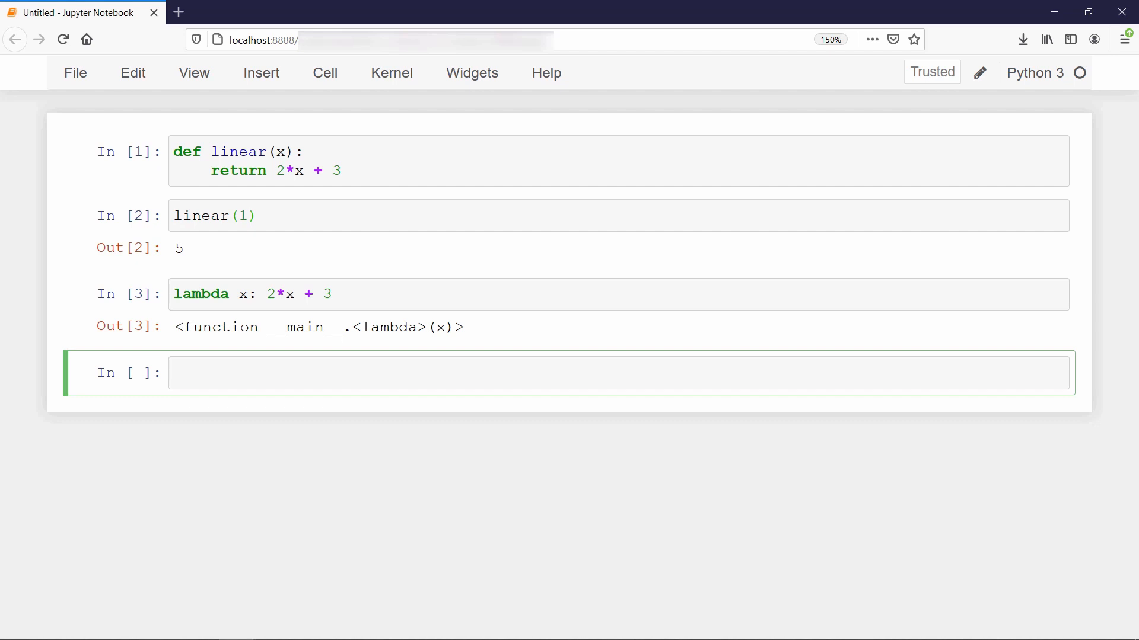
text(func = lamb)
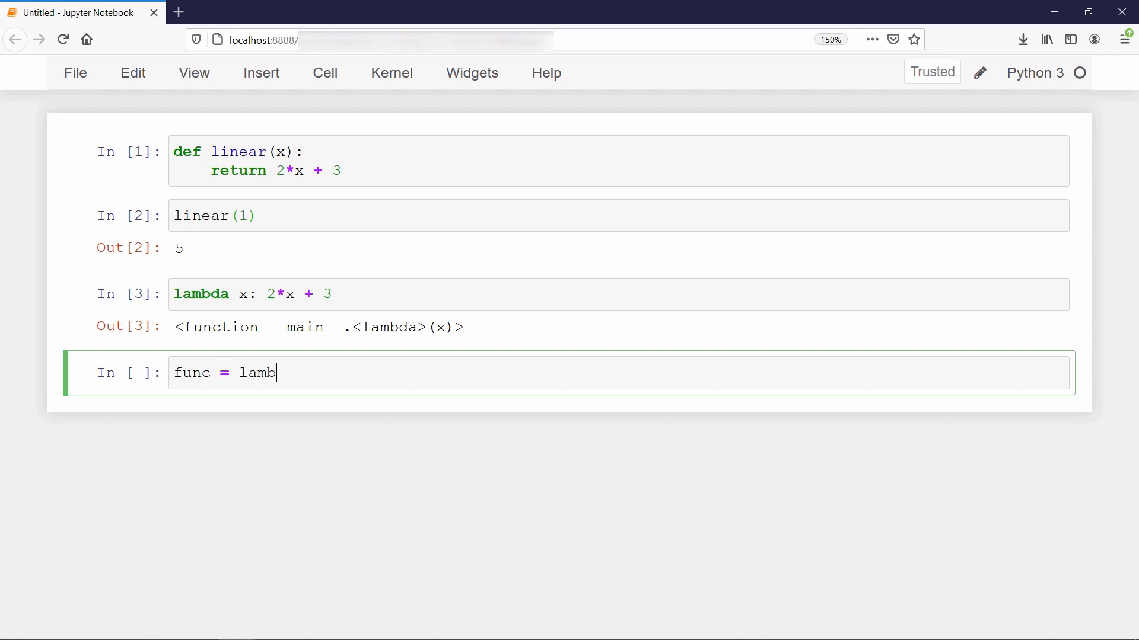
text(da x:2*x + 3)
text(func(1))
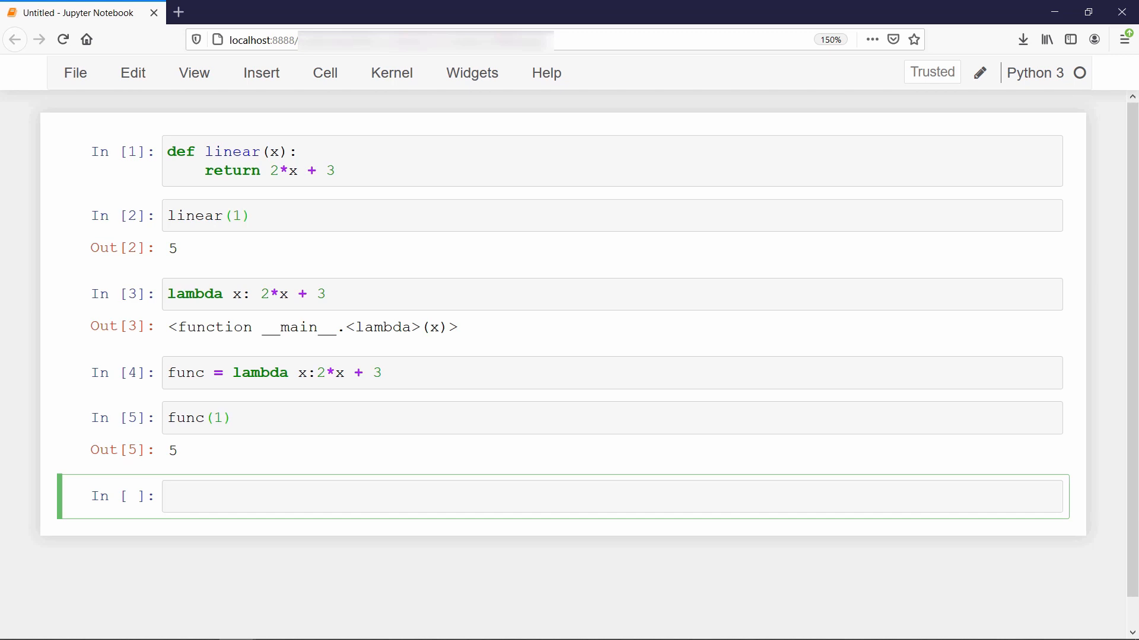
scroll(down, 3)
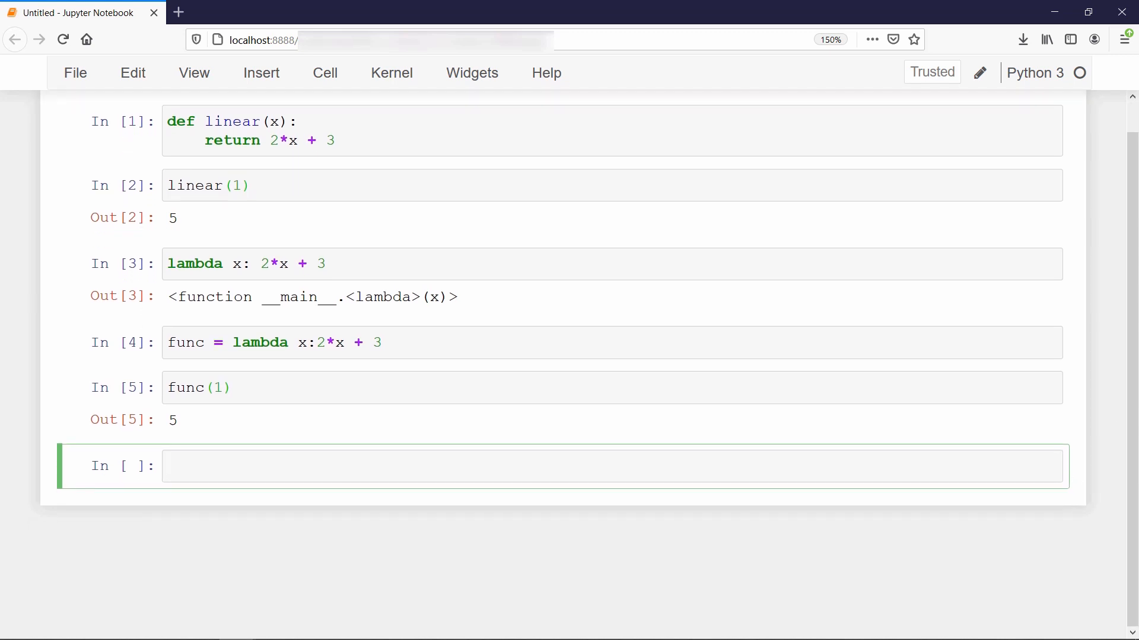
text(f = lambda)
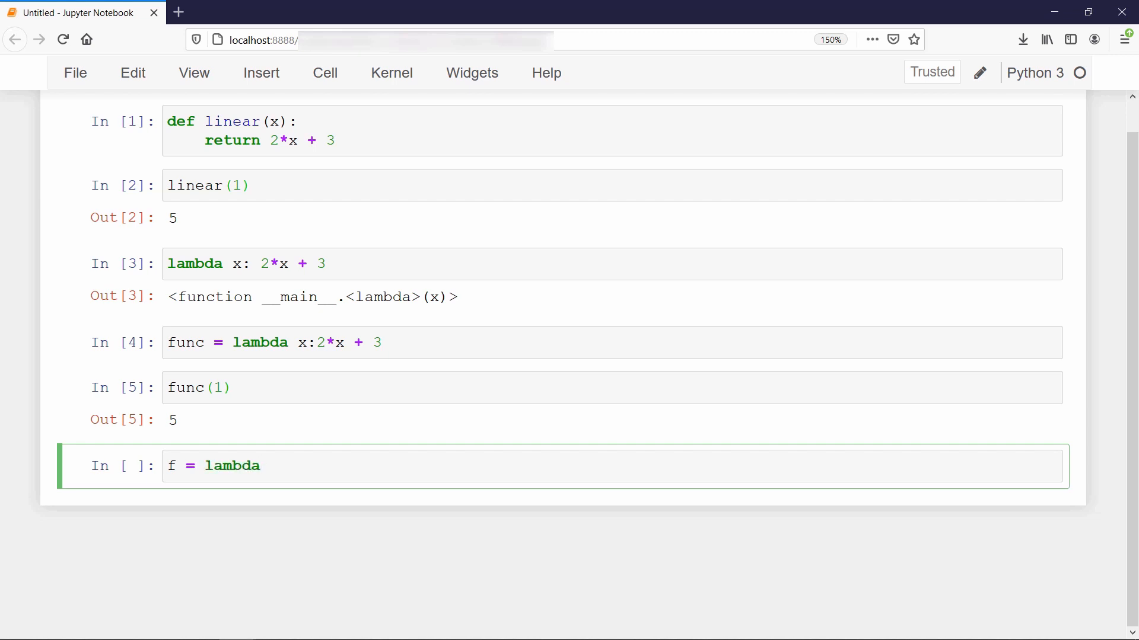
text(x, y)
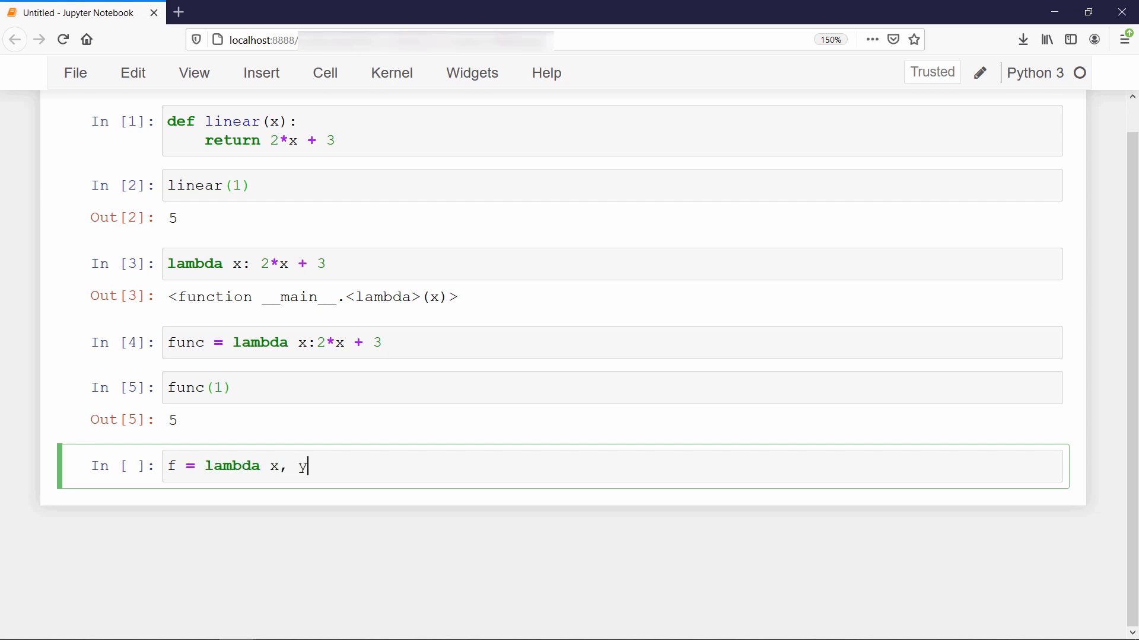
text(: x**)
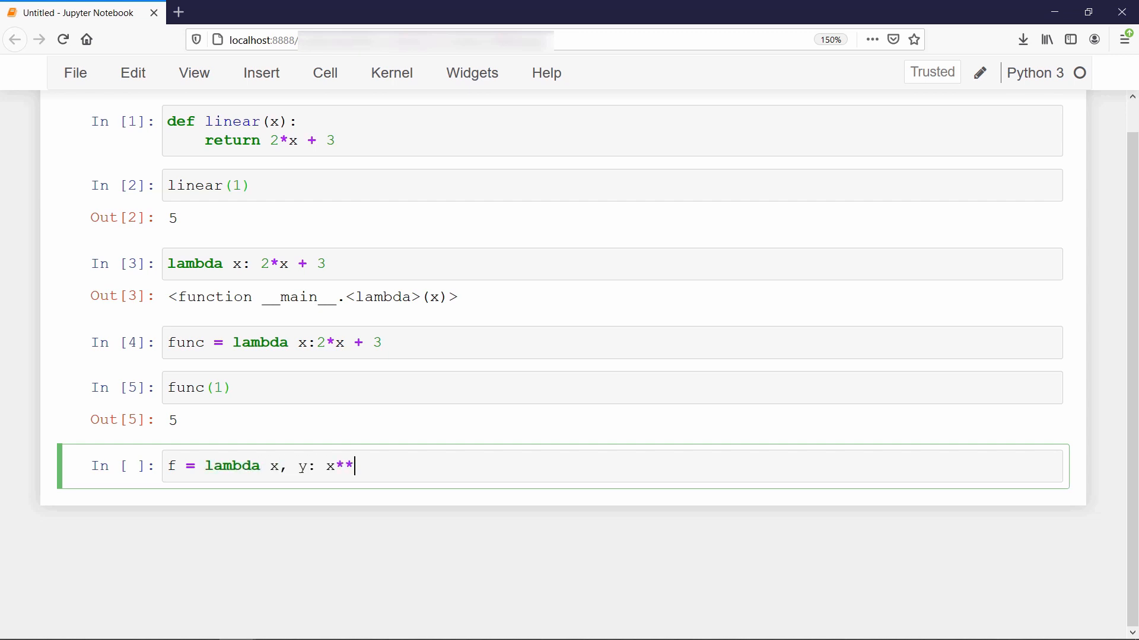
text(3 + y **2)
text(f(2,3)
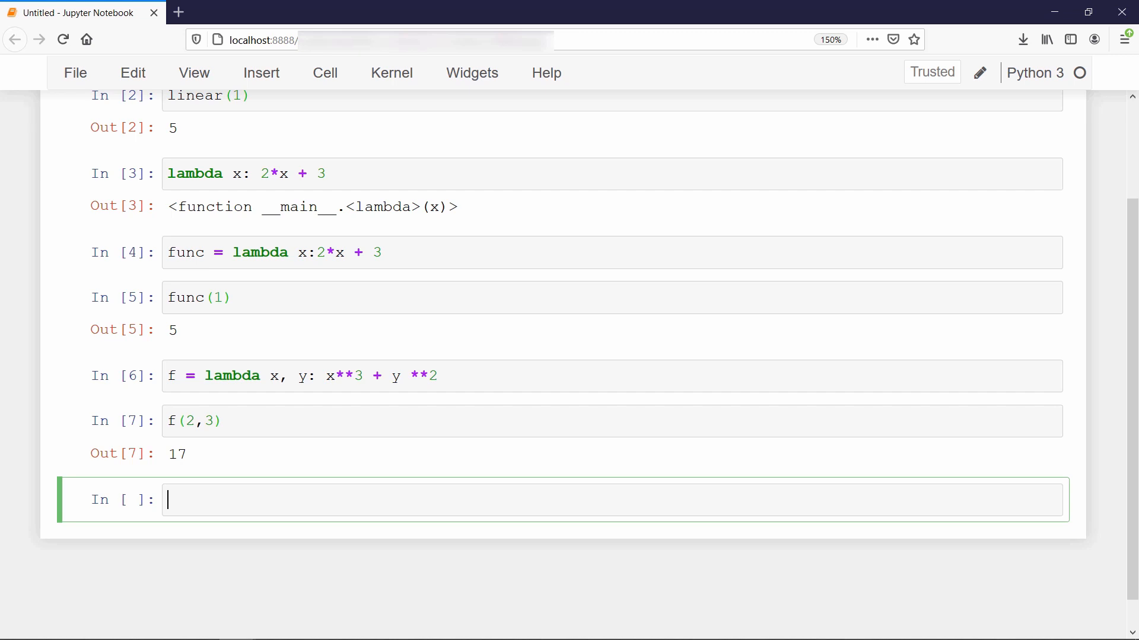
text(name)
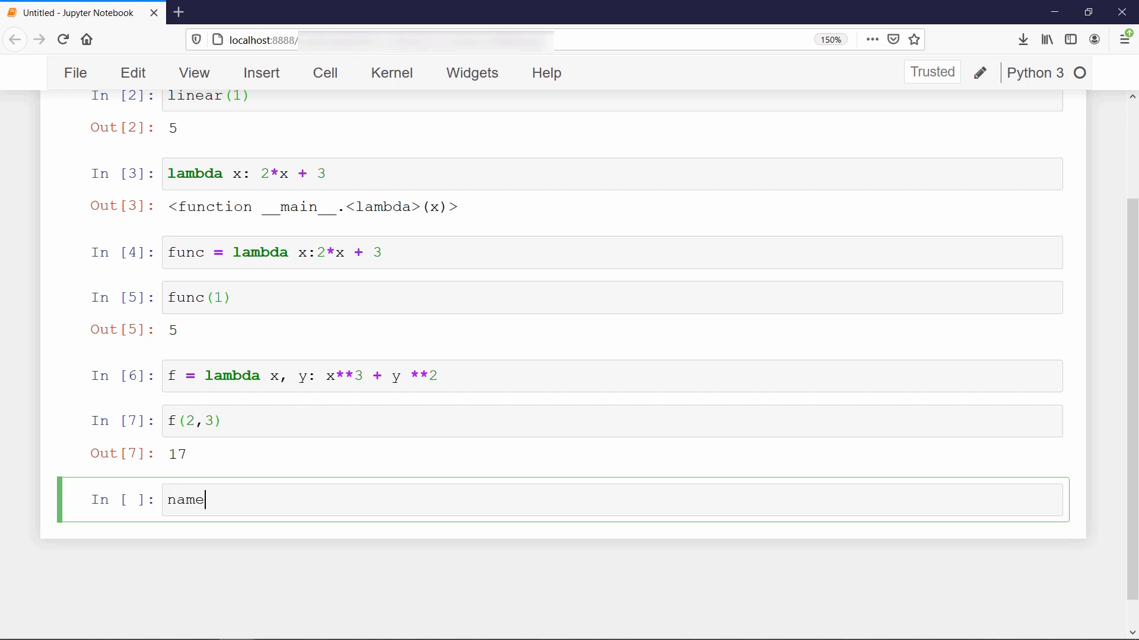
text(= lambda)
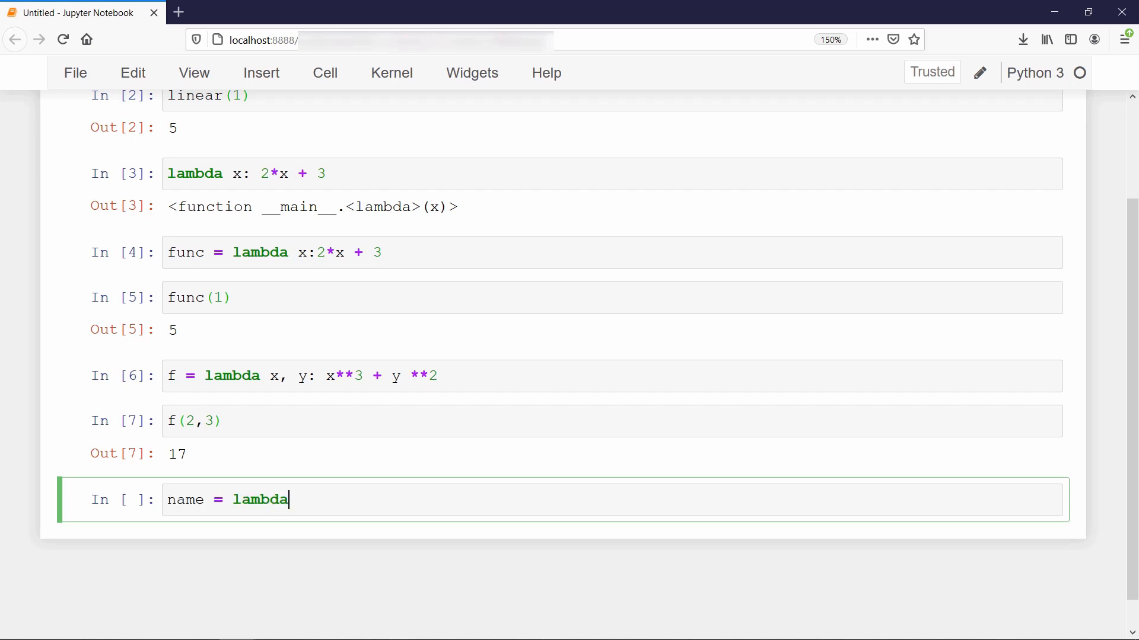
text(first, last: first.)
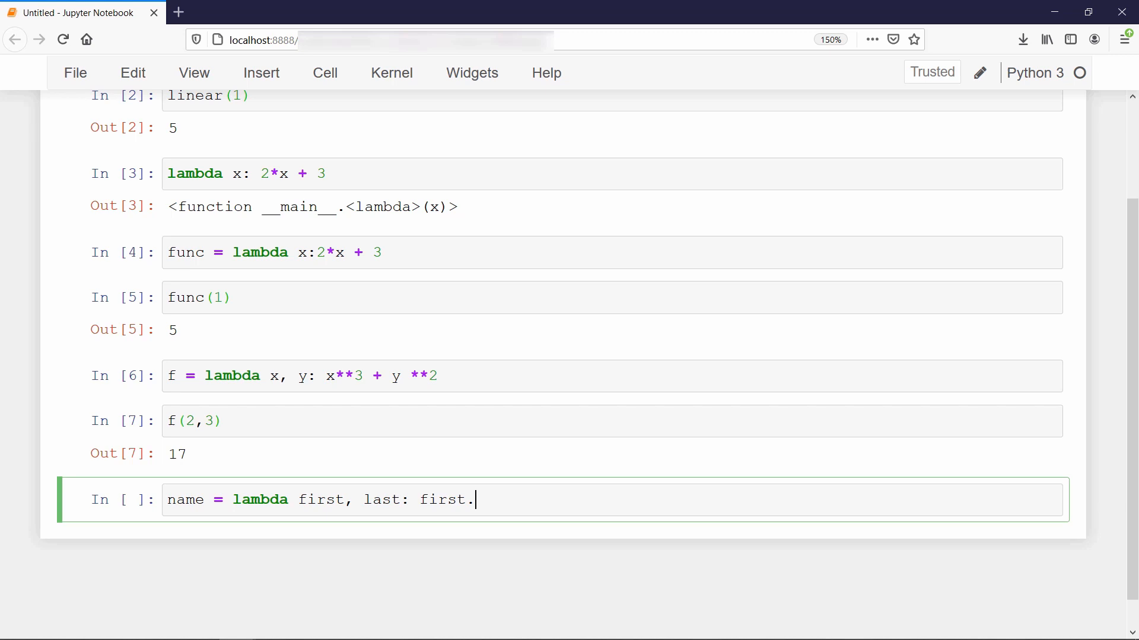
text(capitalize() + " " +)
text(name)
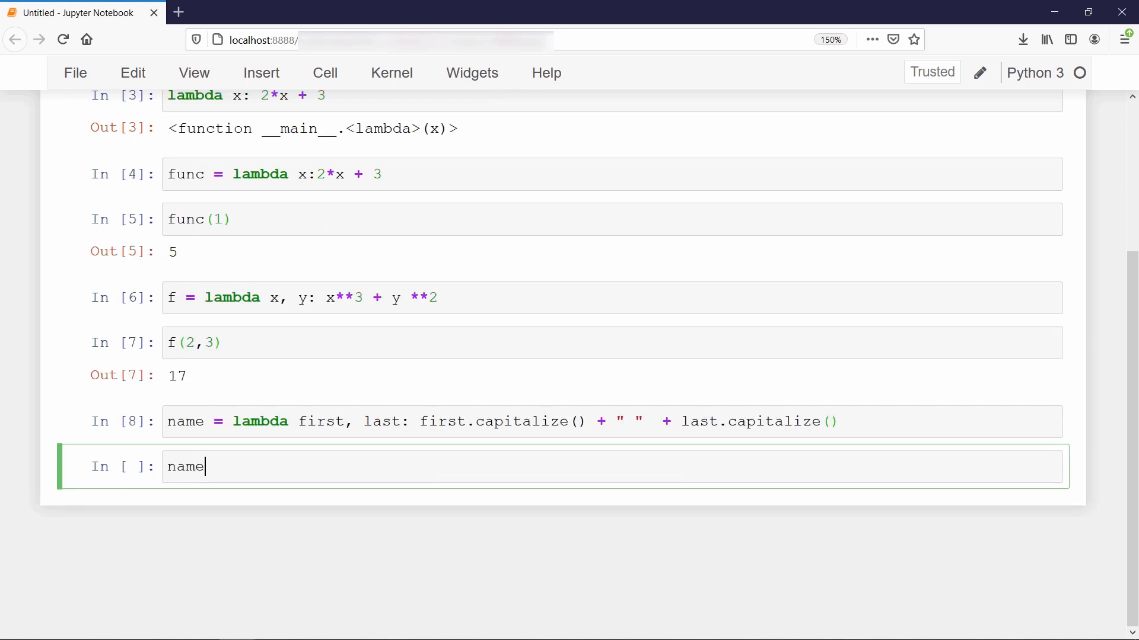
text((''))
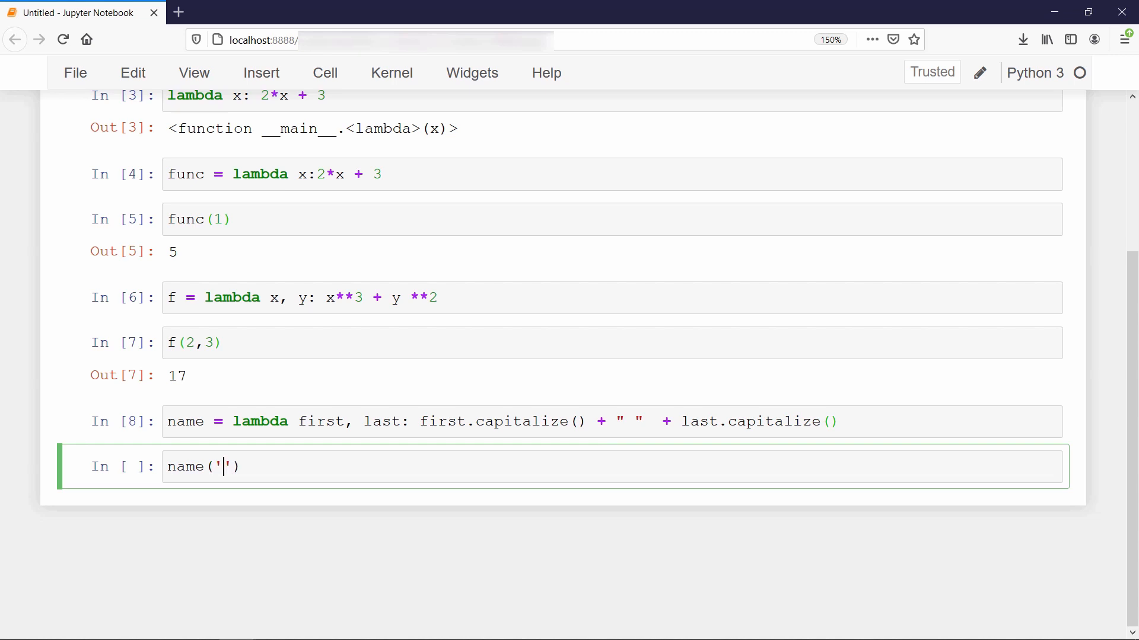
text(aman','anand)
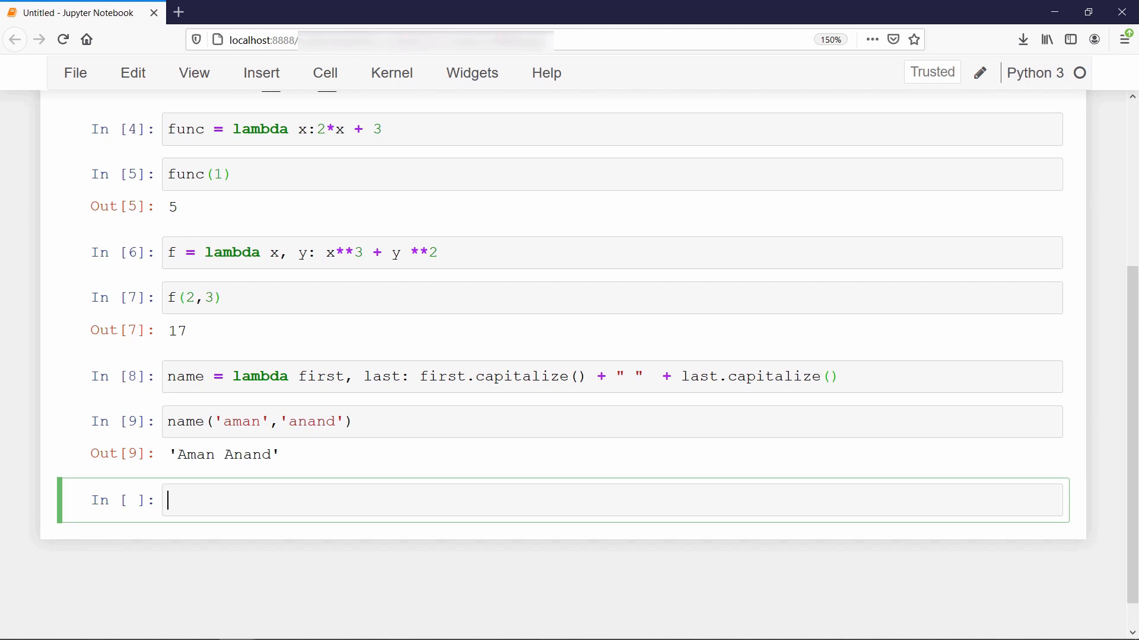
scroll(down, 3)
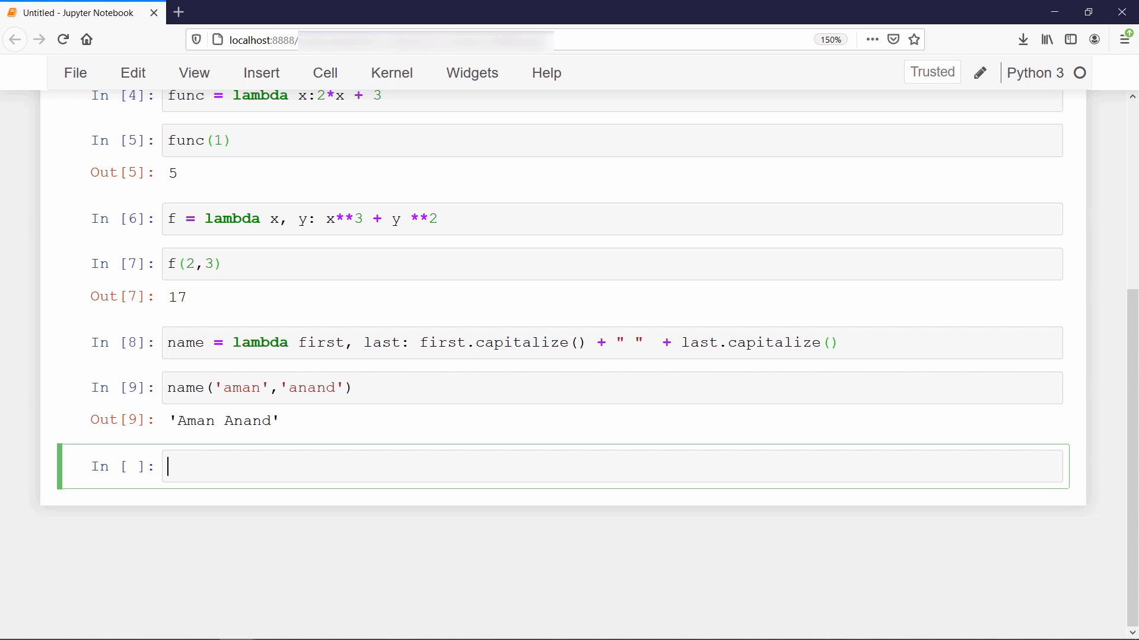
text(x = 10)
text(a)
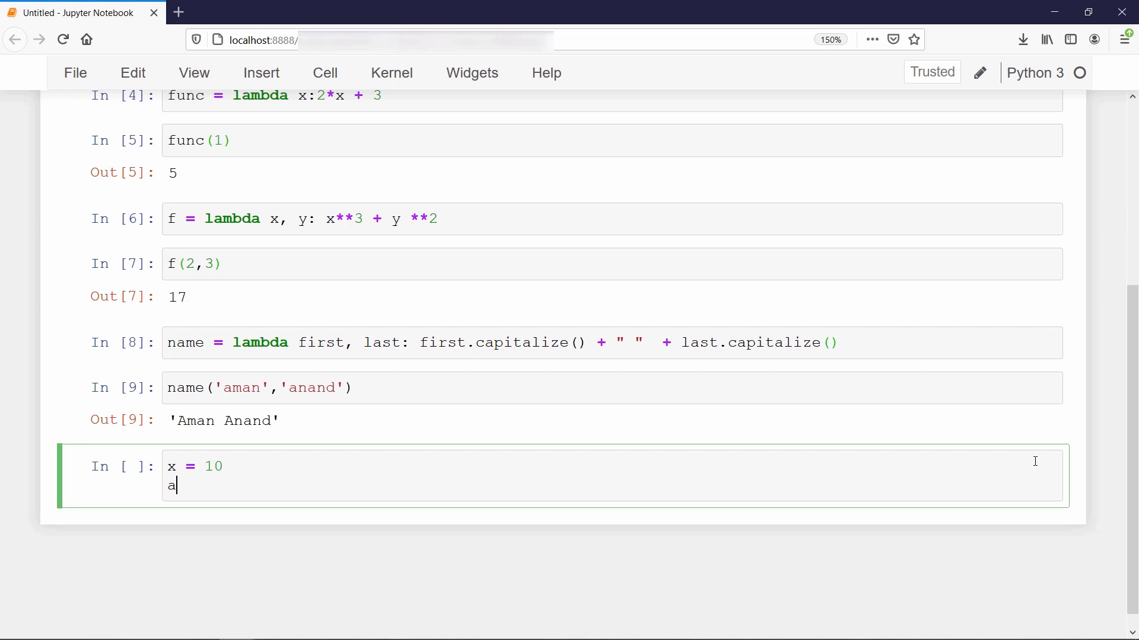
text(= lambda y: x+y)
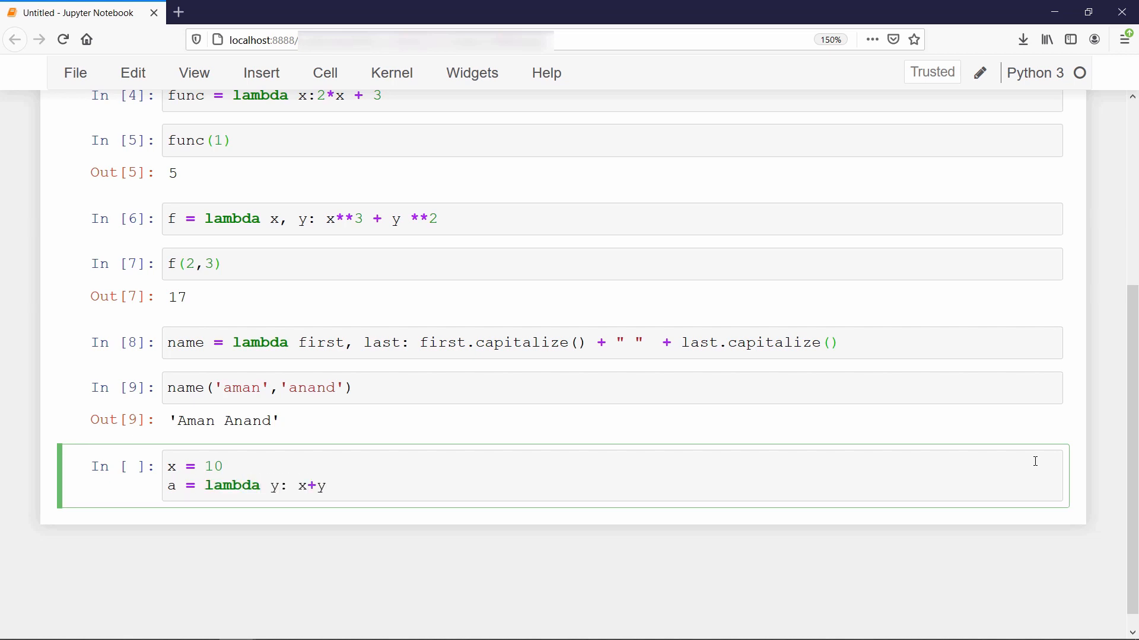
text(x = 20)
text(b = lambda y)
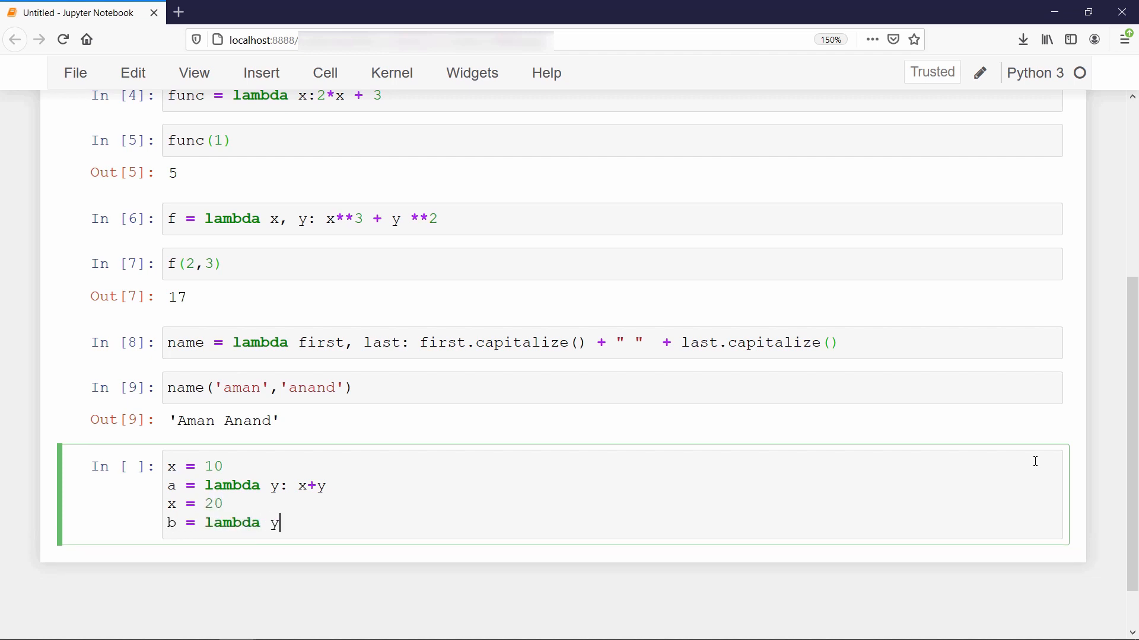
text(: x+y)
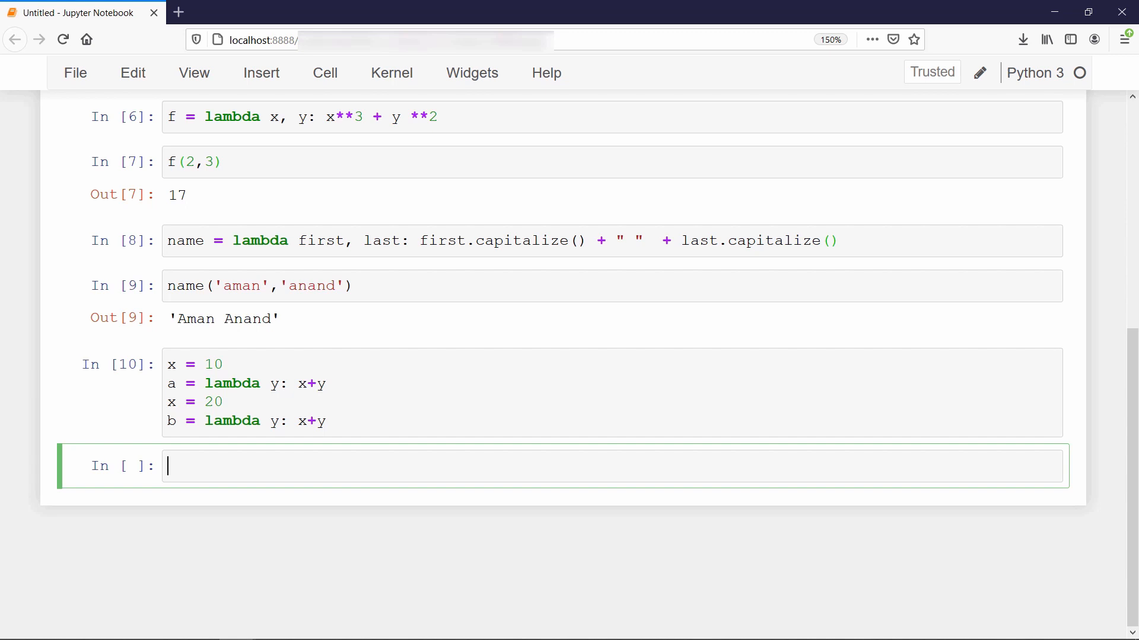
text(a())
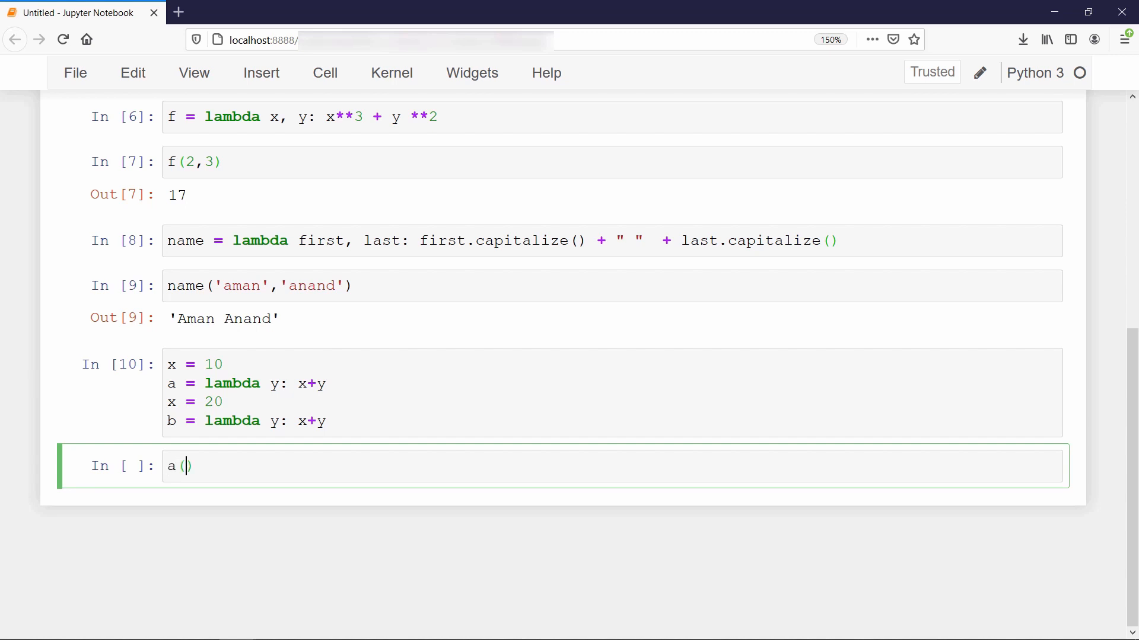
text(10), b)
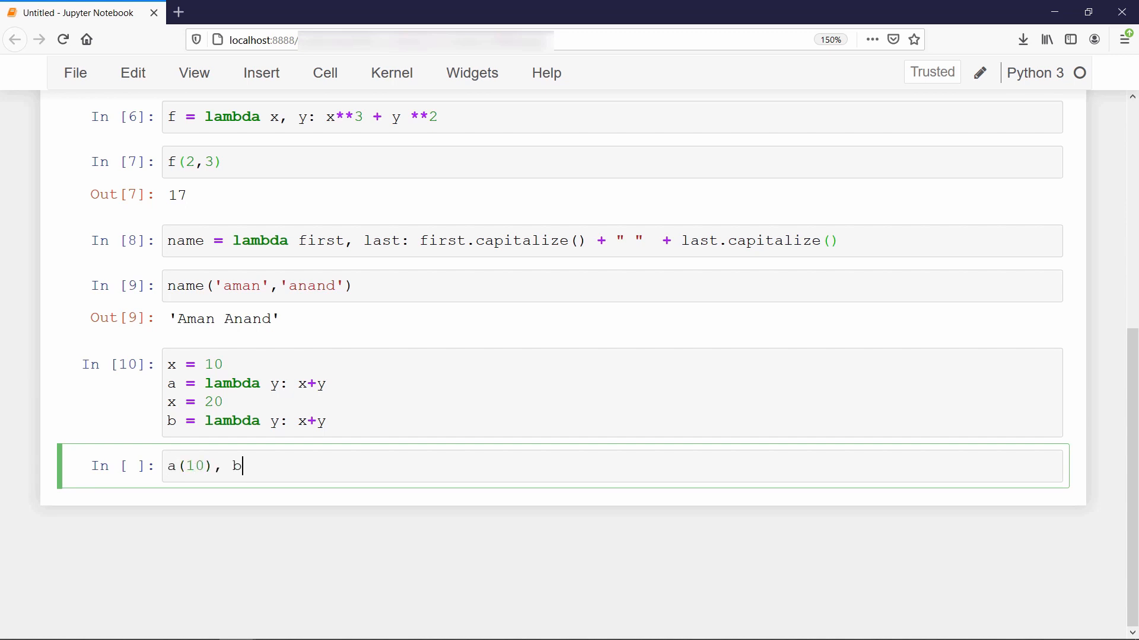
text((10))
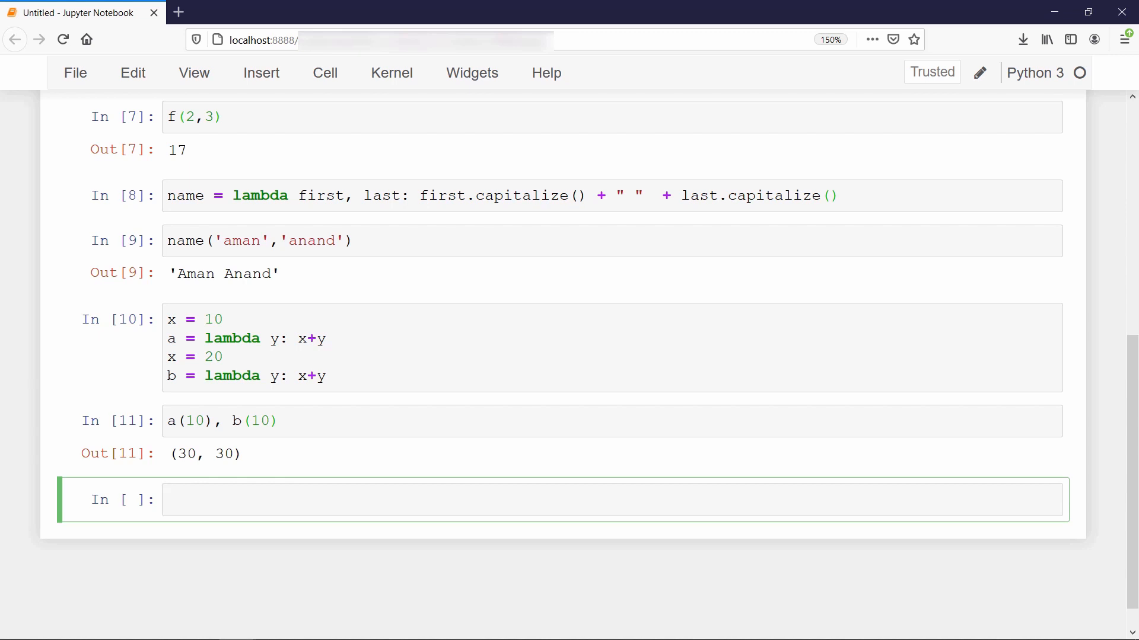
text(x)
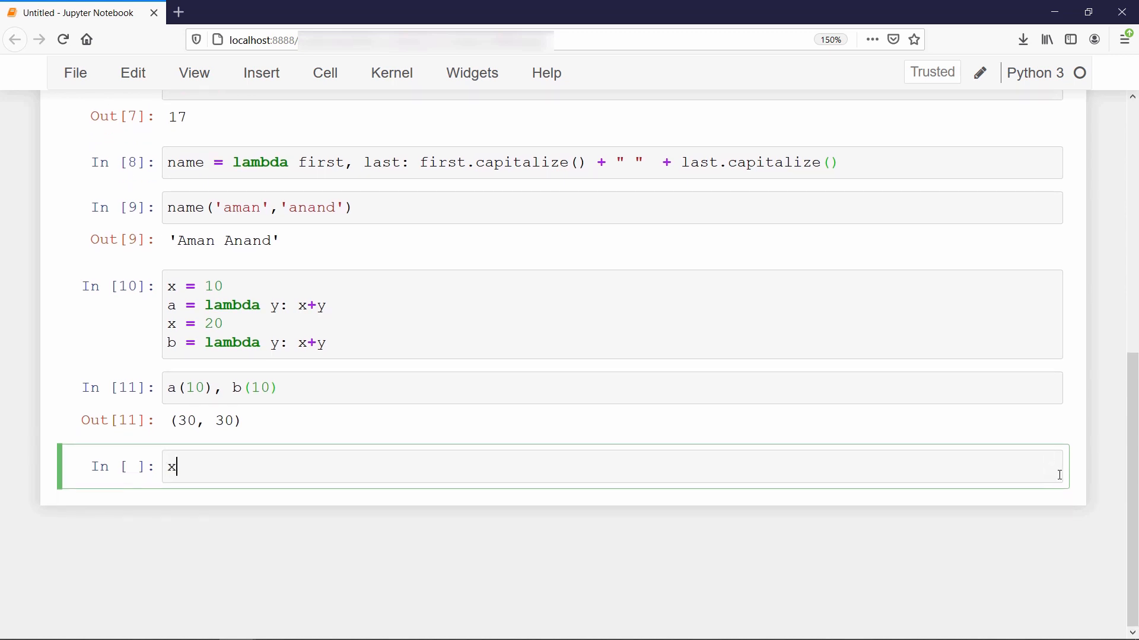
text(= 15)
text(a(10)
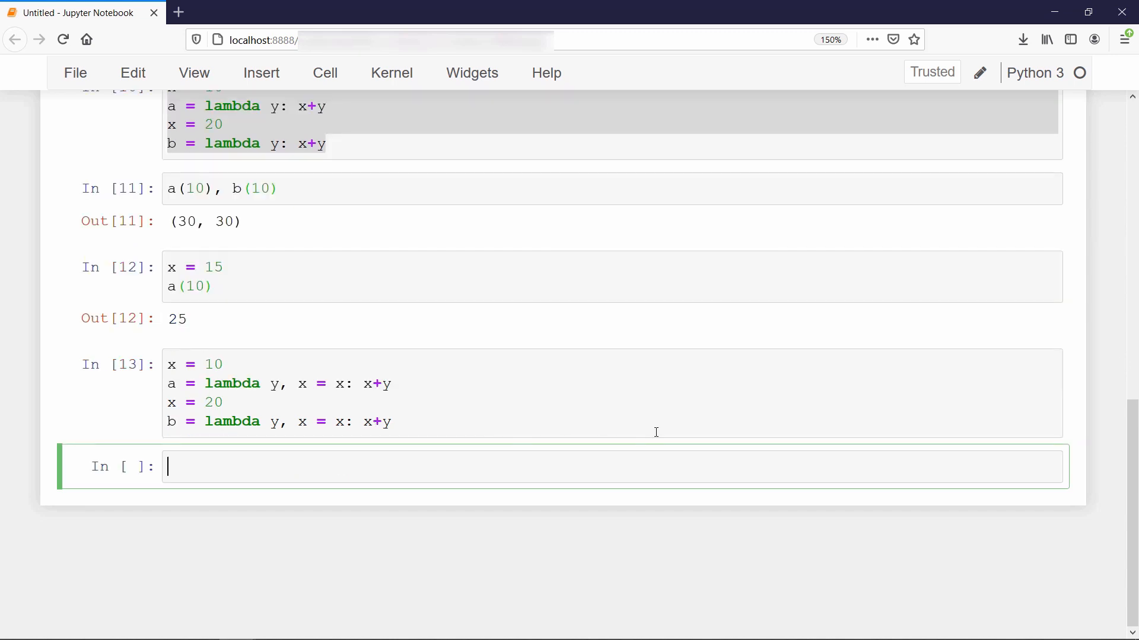
text(a)
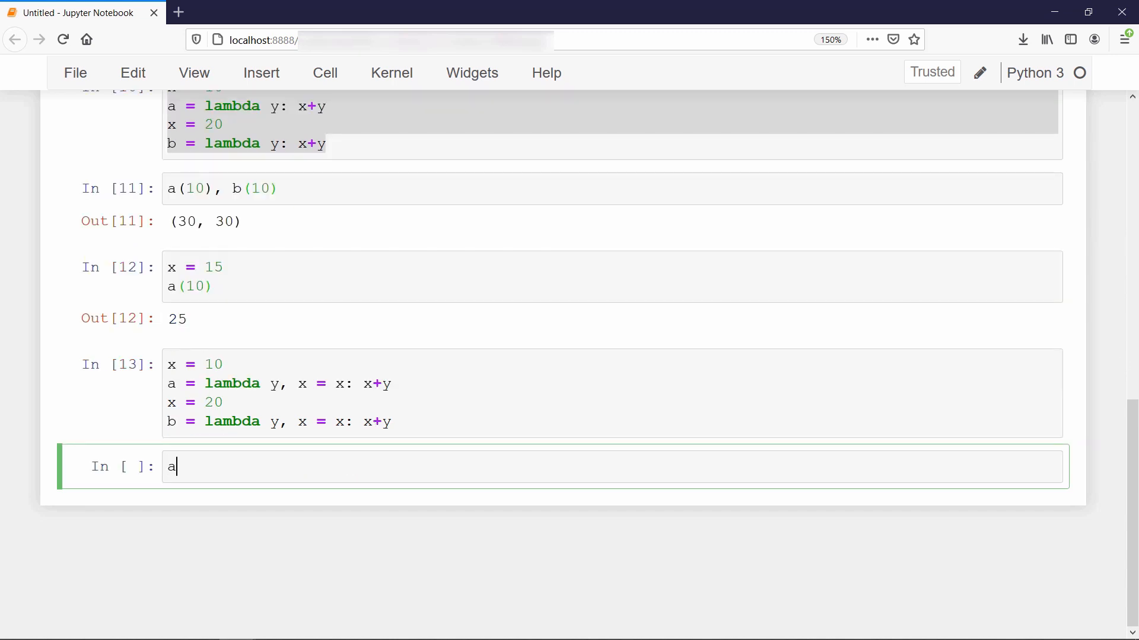
text((10))
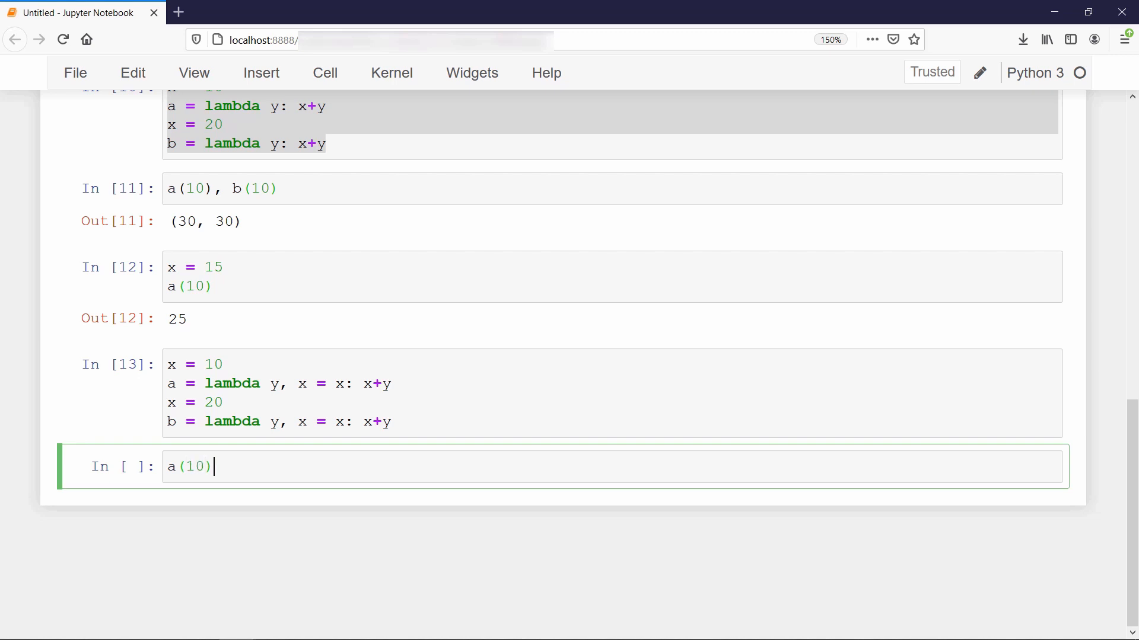
text(, b(10))
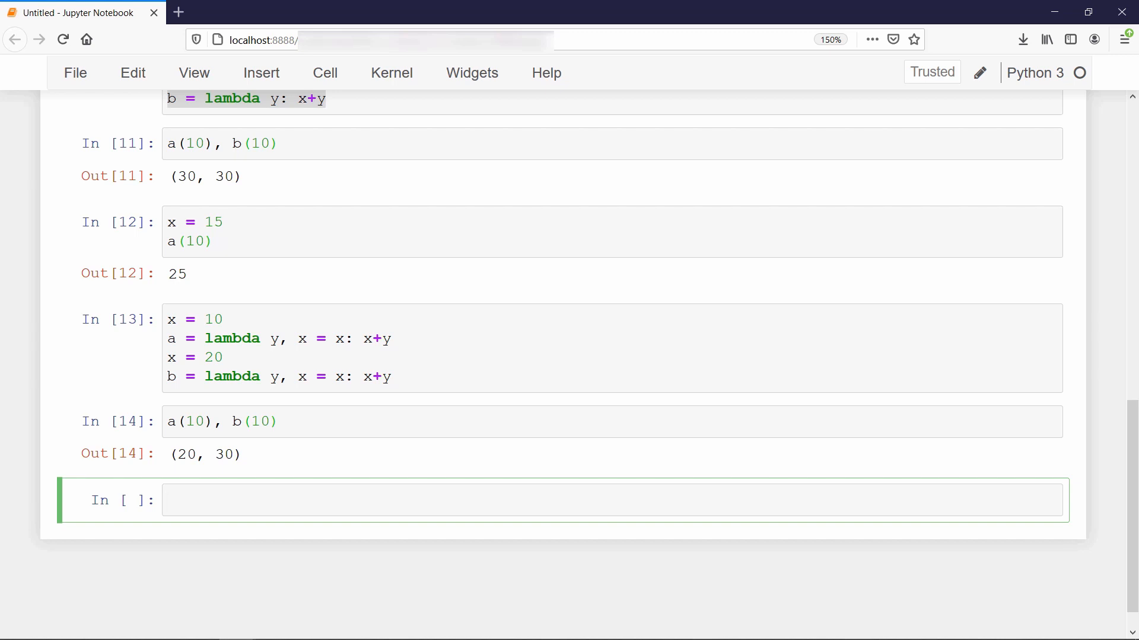
text(lst = ['Ton'])
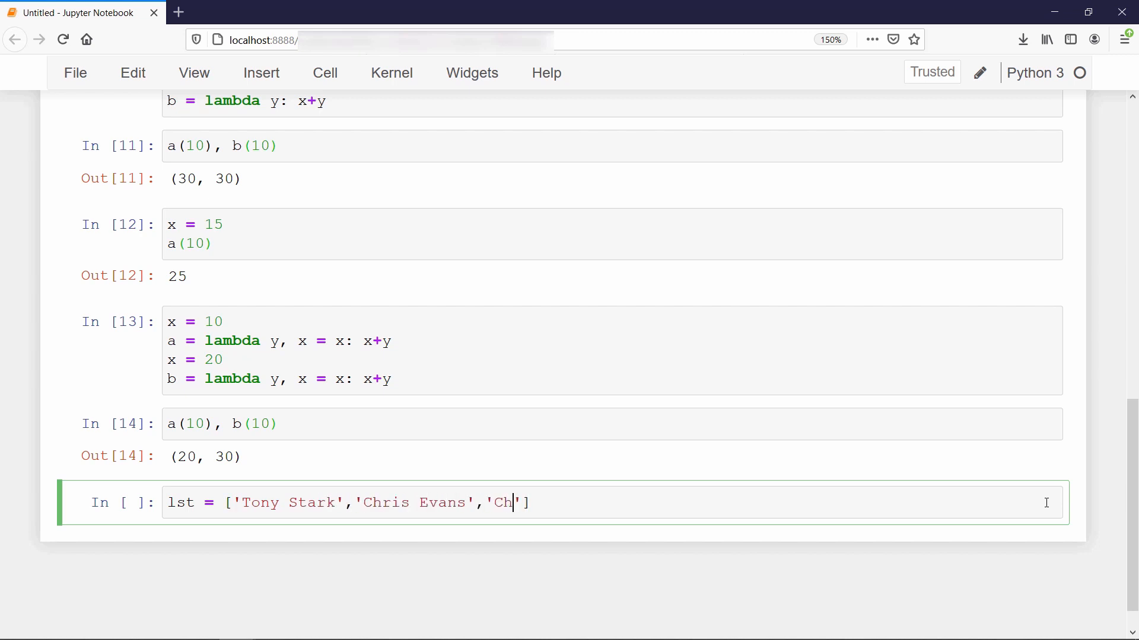
text(irstopher Nolan','Chris)
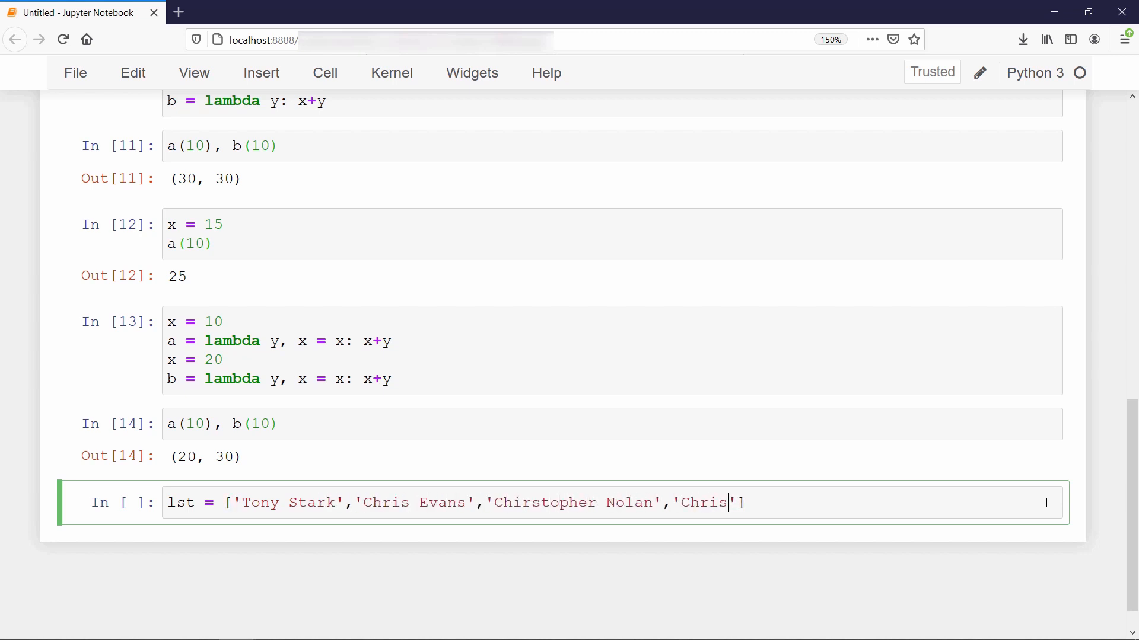
text(Hemsworth','Elizabeth Olsen','Scarlett Johanson','Jeremy Renner)
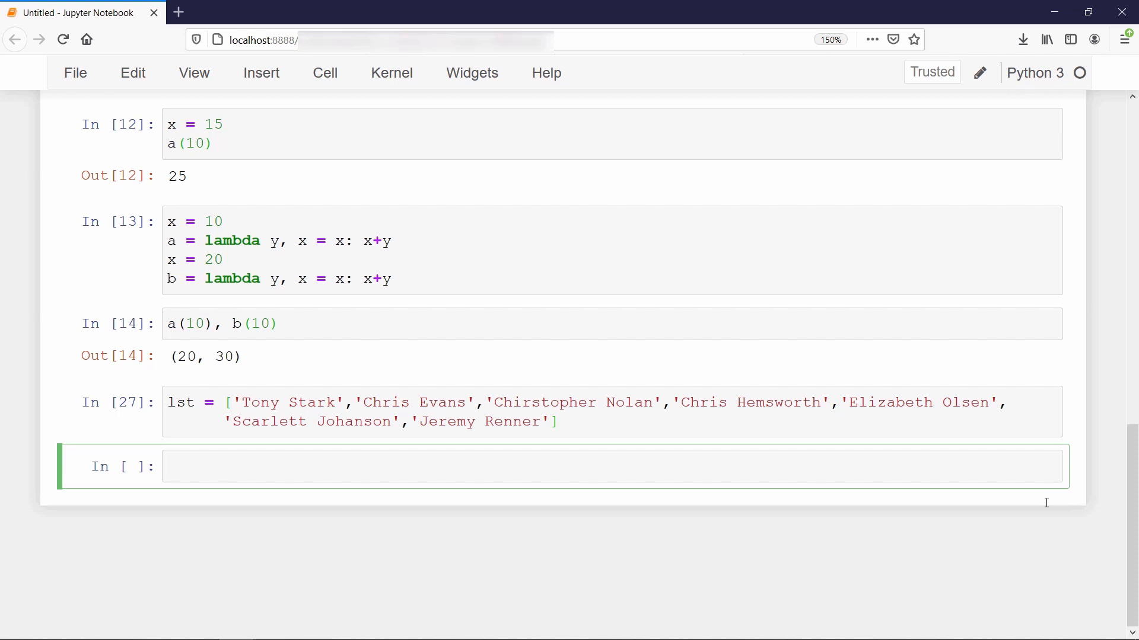
text(lst.sor)
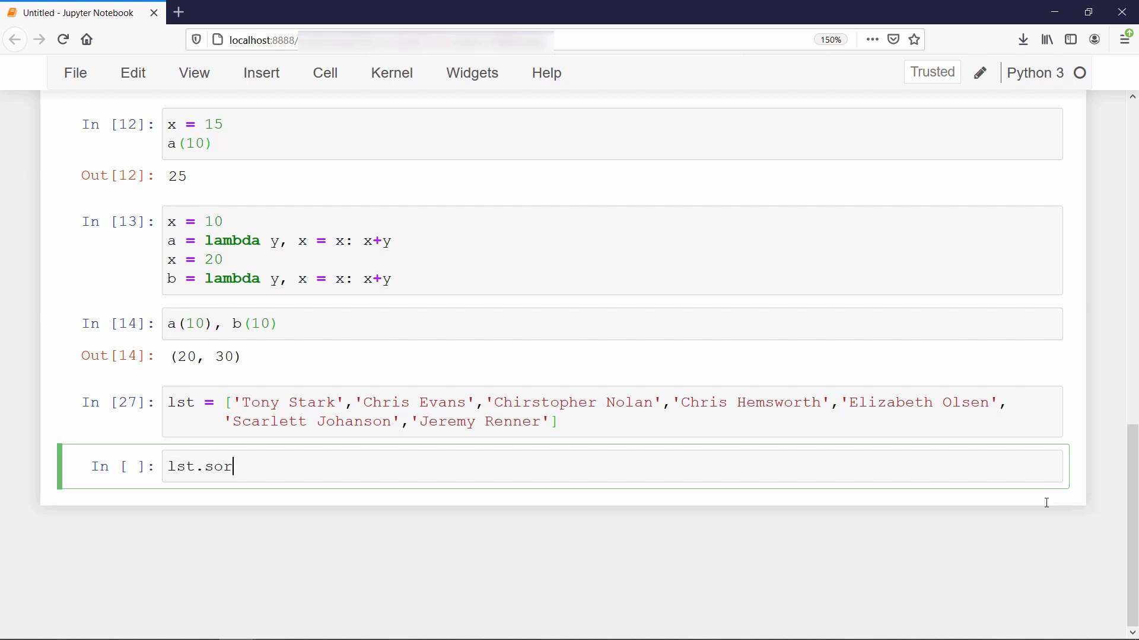
text(t()
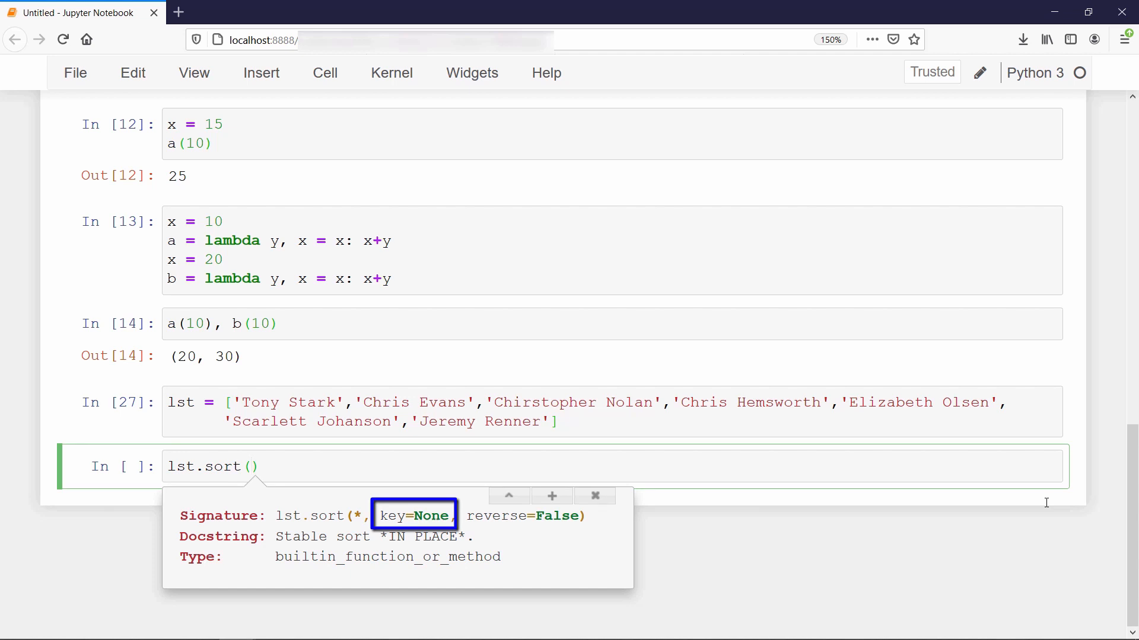
text(key = la)
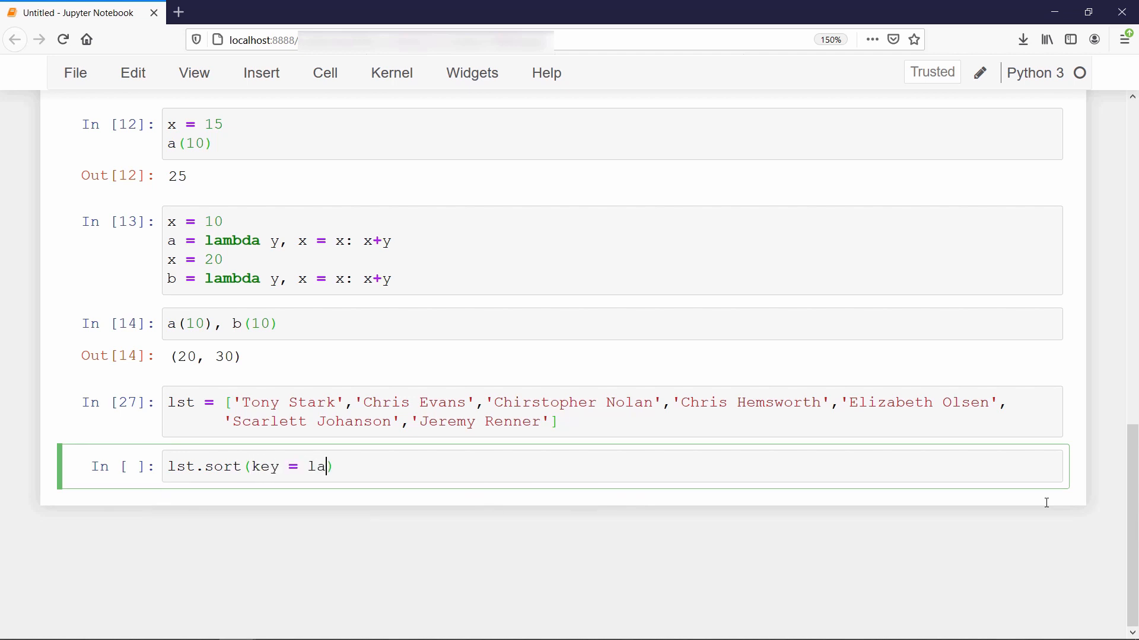
text(mbda n)
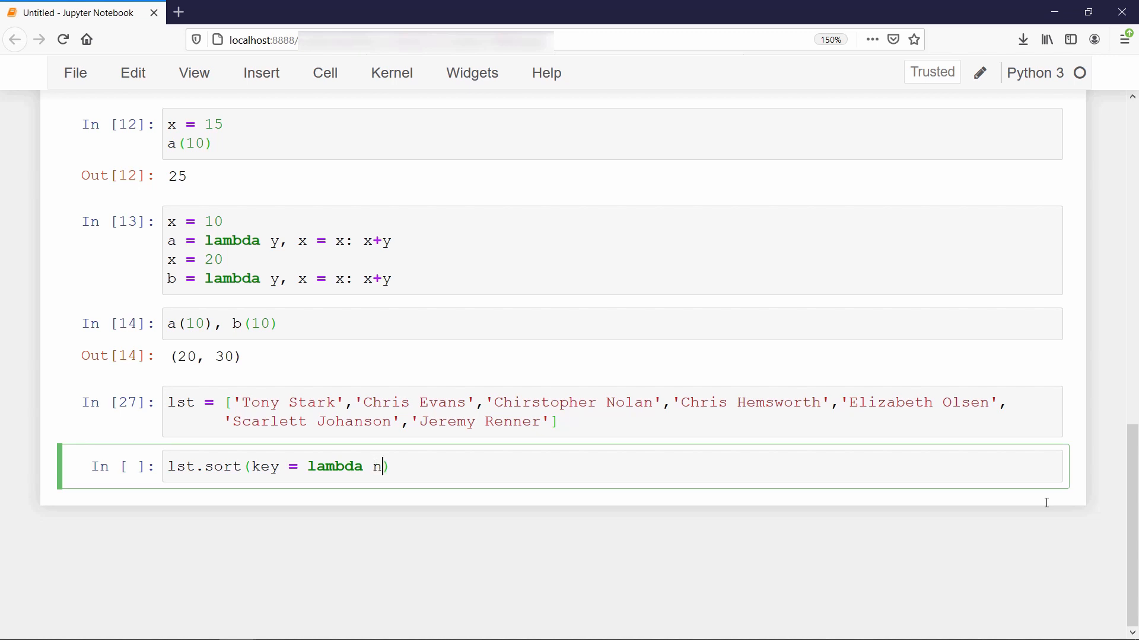
text(ame: na)
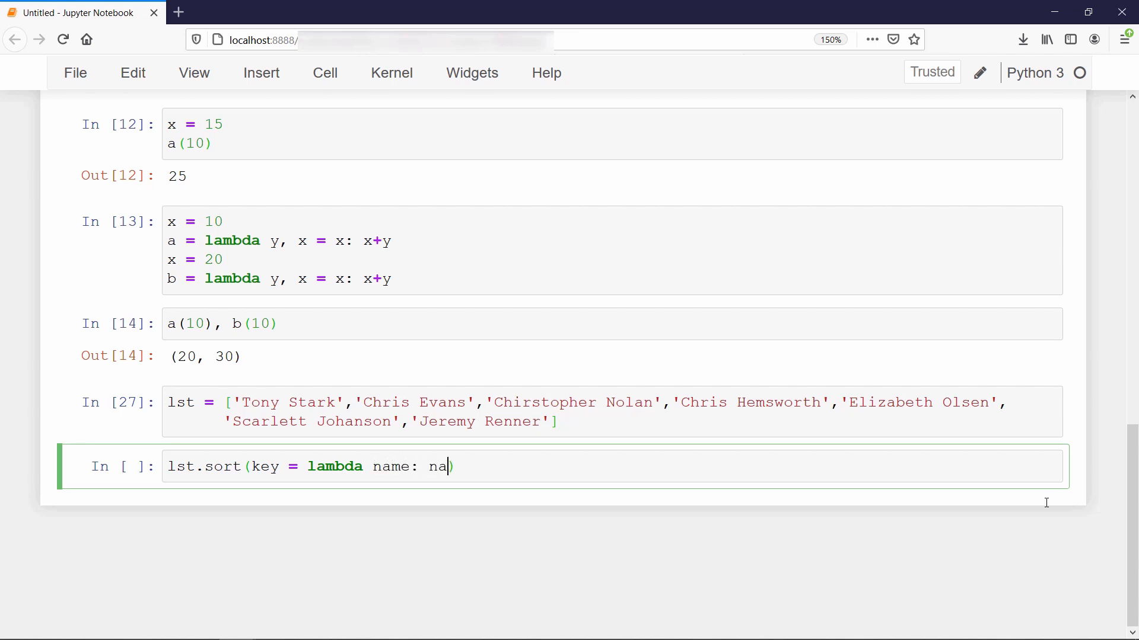
text(me)
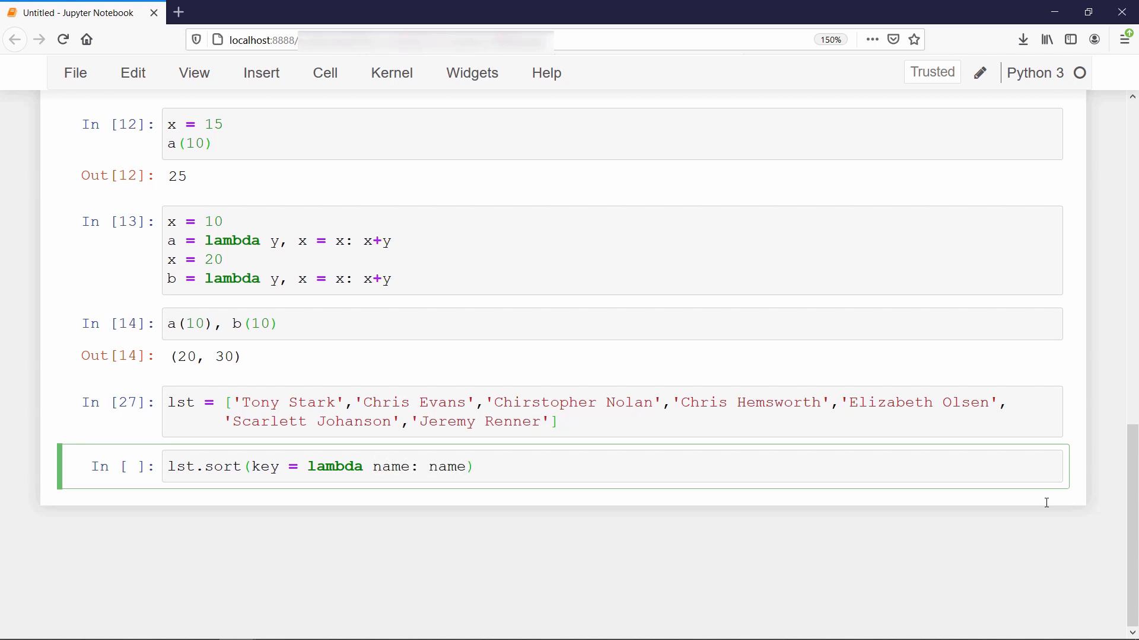
text(.split(""))
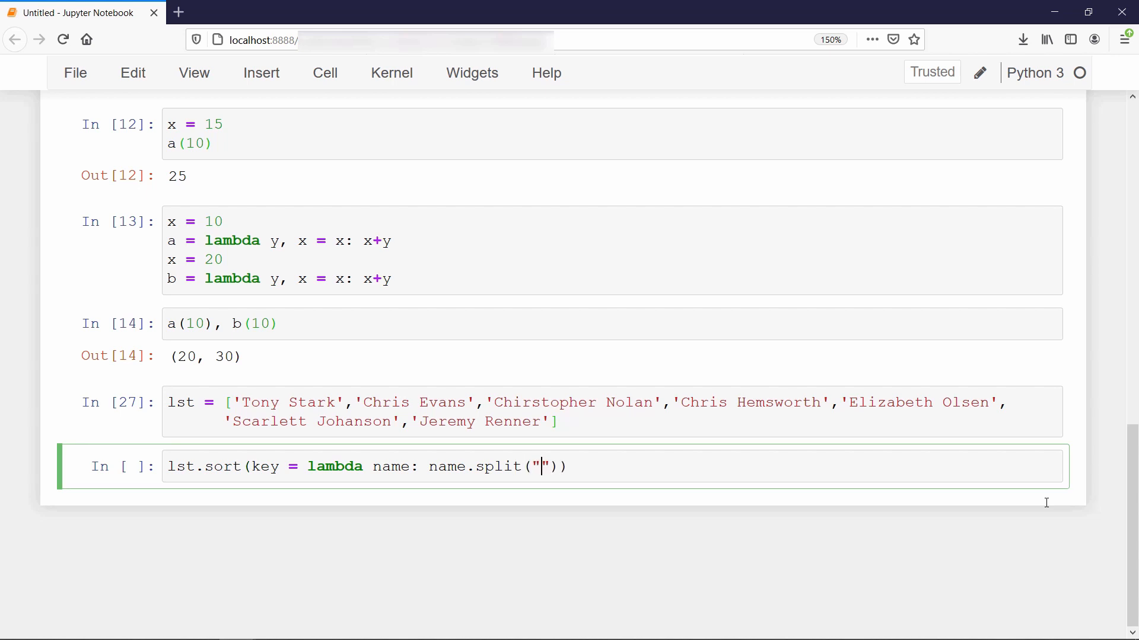
text()[-1)
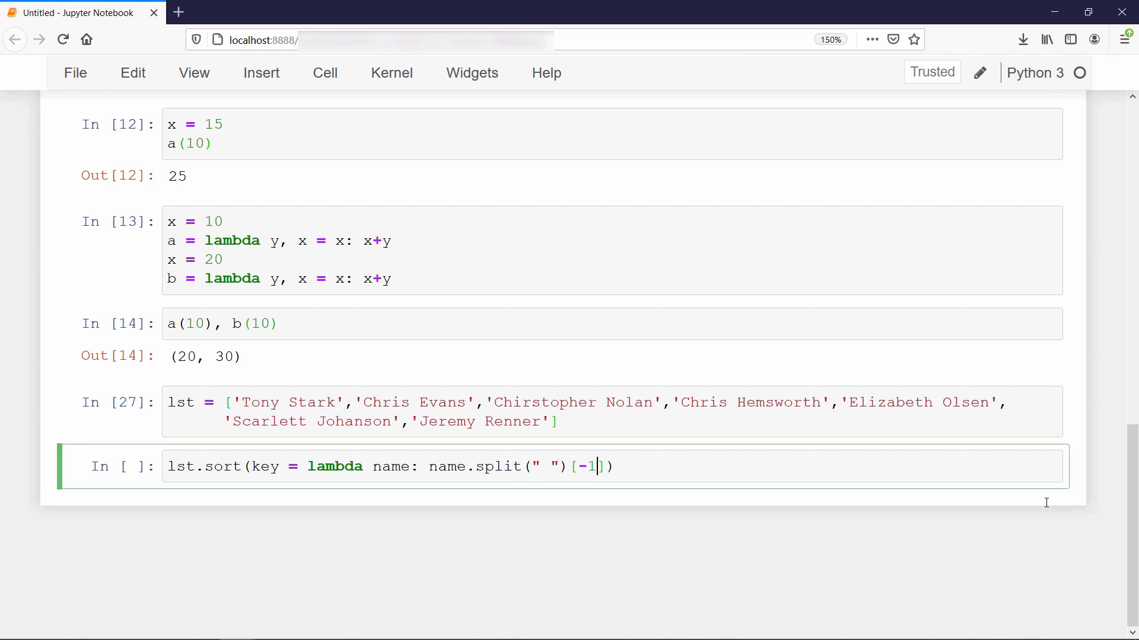